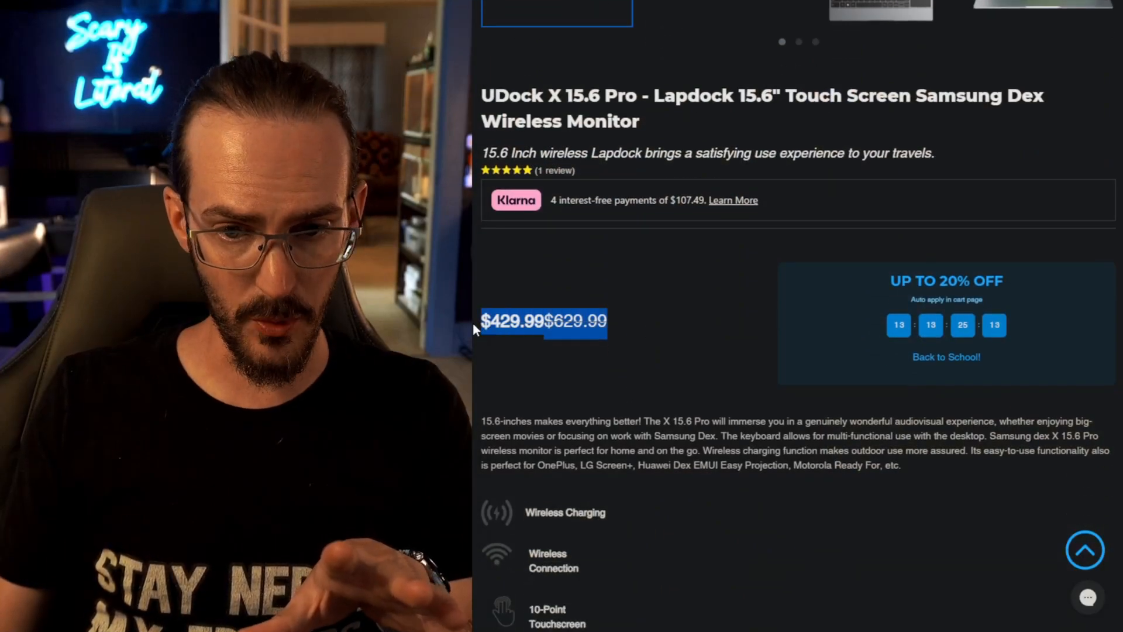
pyautogui.moveTo(613, 363)
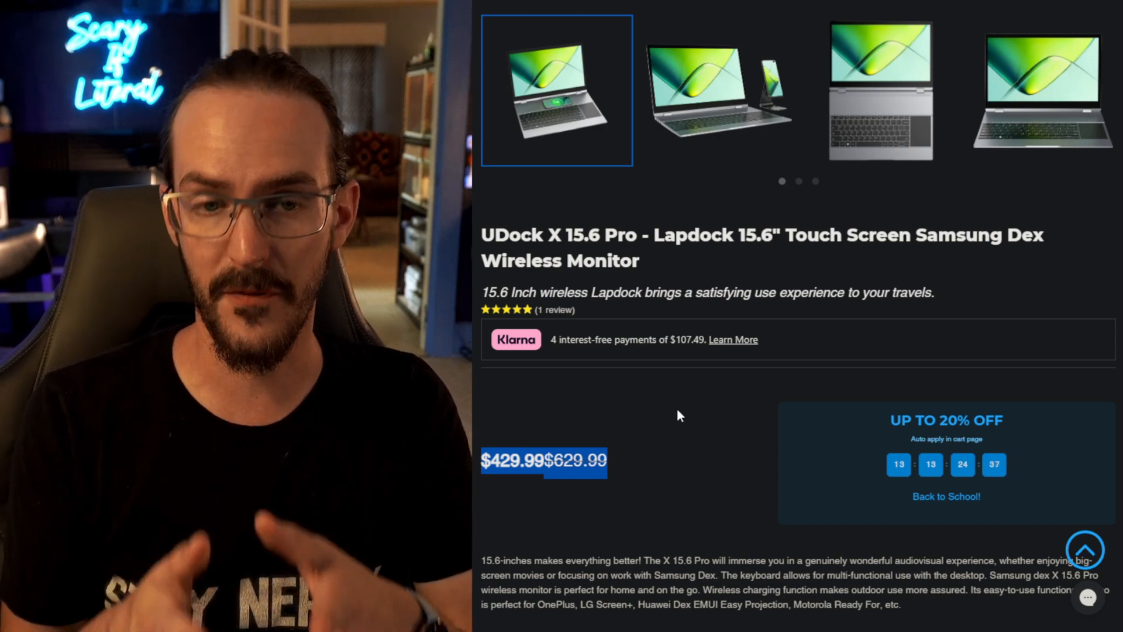
pyautogui.scroll(-3)
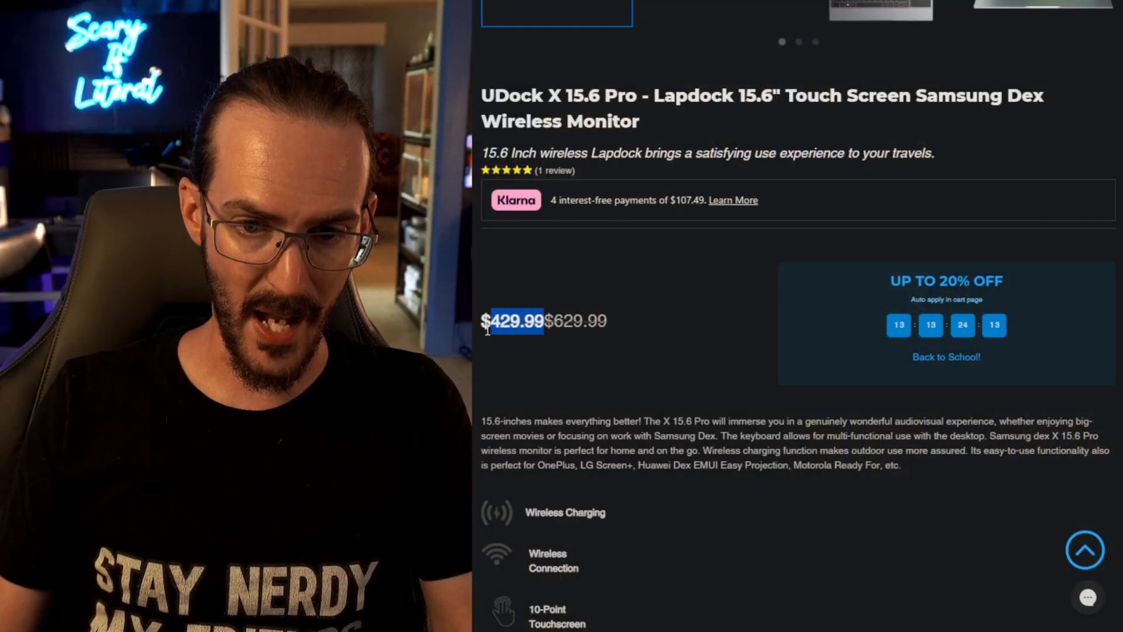